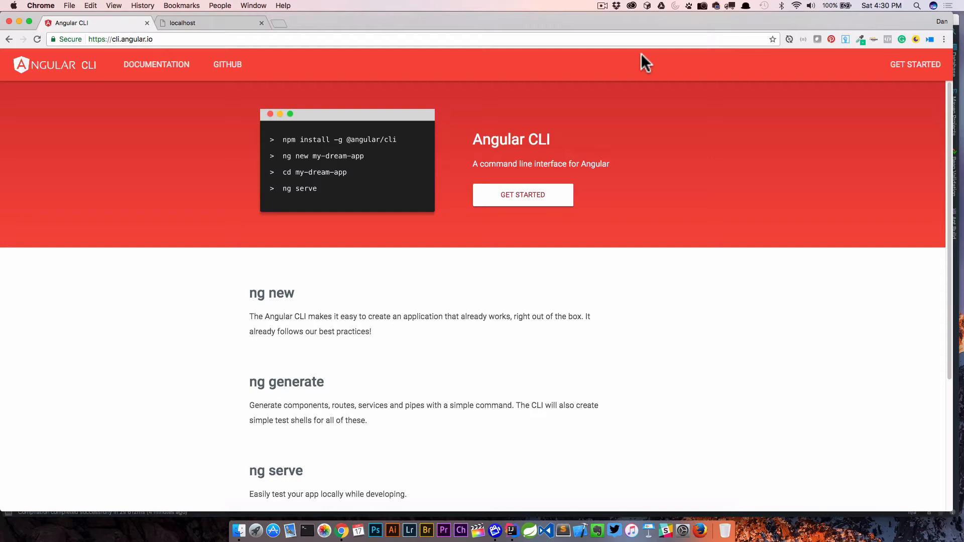
pyautogui.moveTo(347, 147)
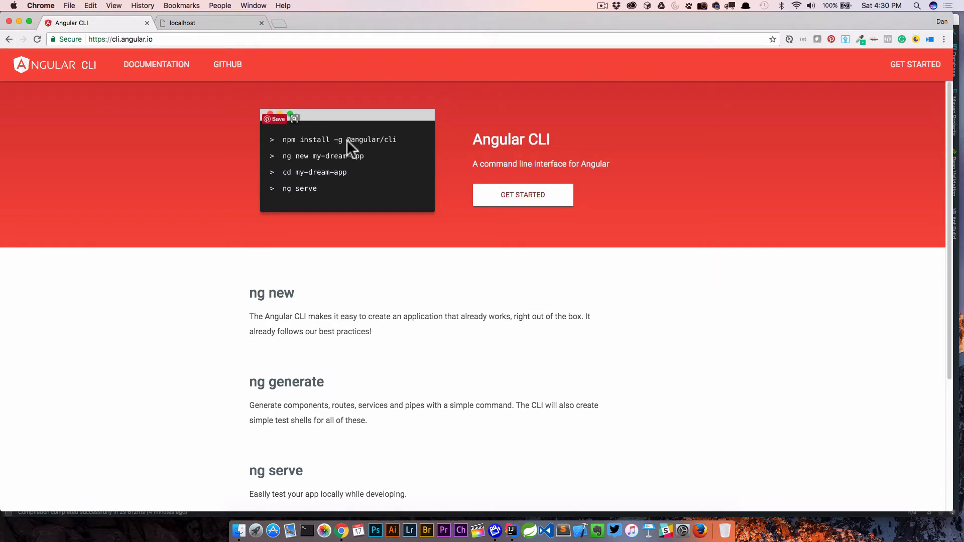
pyautogui.moveTo(381, 153)
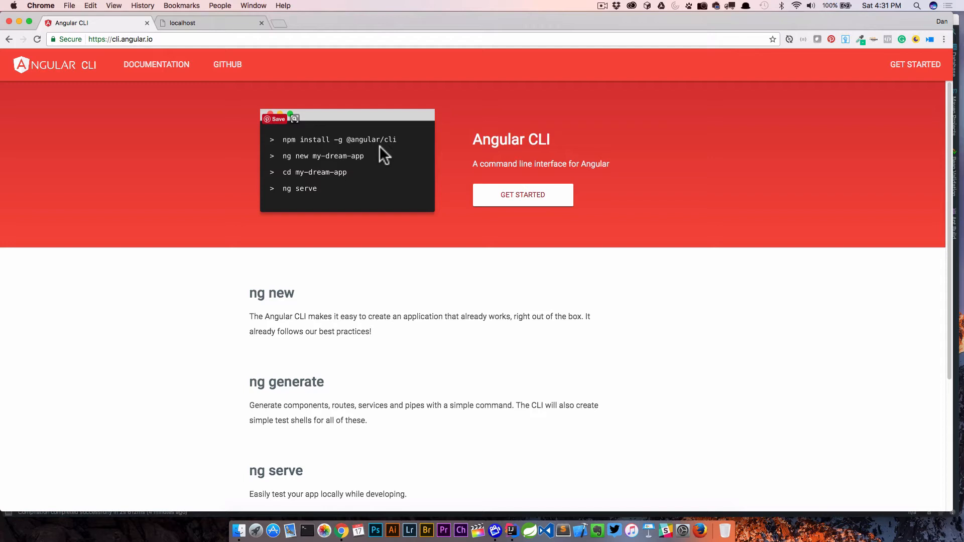
pyautogui.moveTo(384, 144)
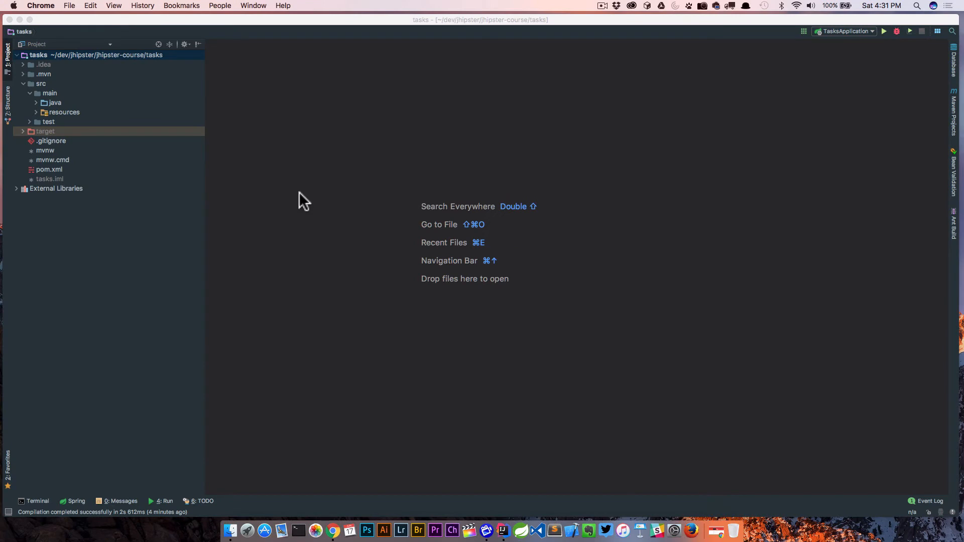
pyautogui.moveTo(80, 105)
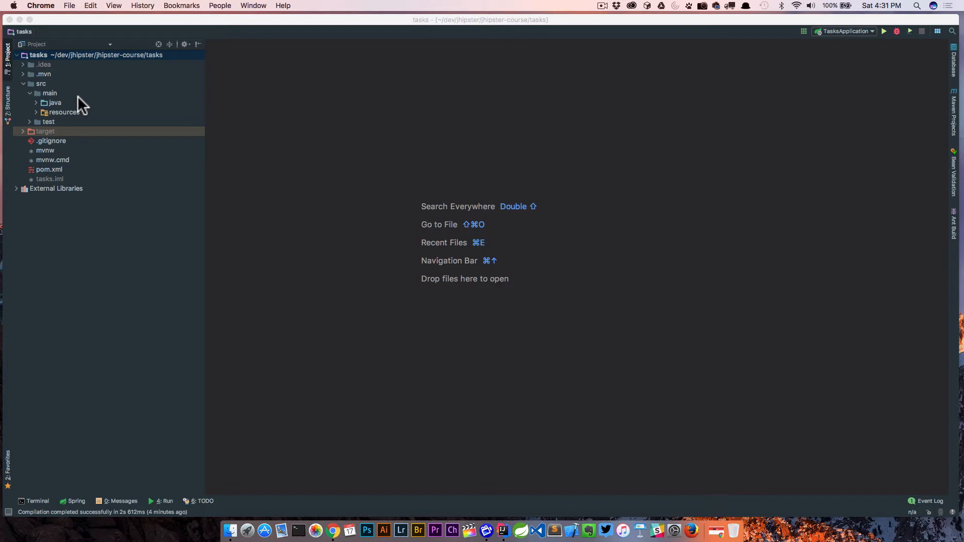
# Select the src/main folder of the tasks project in the Project tree.
pyautogui.click(49, 93)
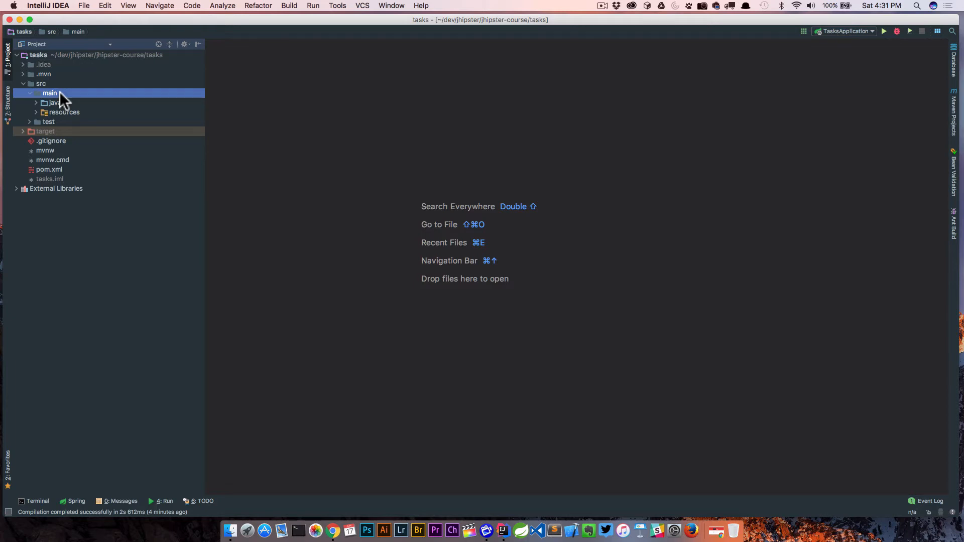
pyautogui.moveTo(220, 248)
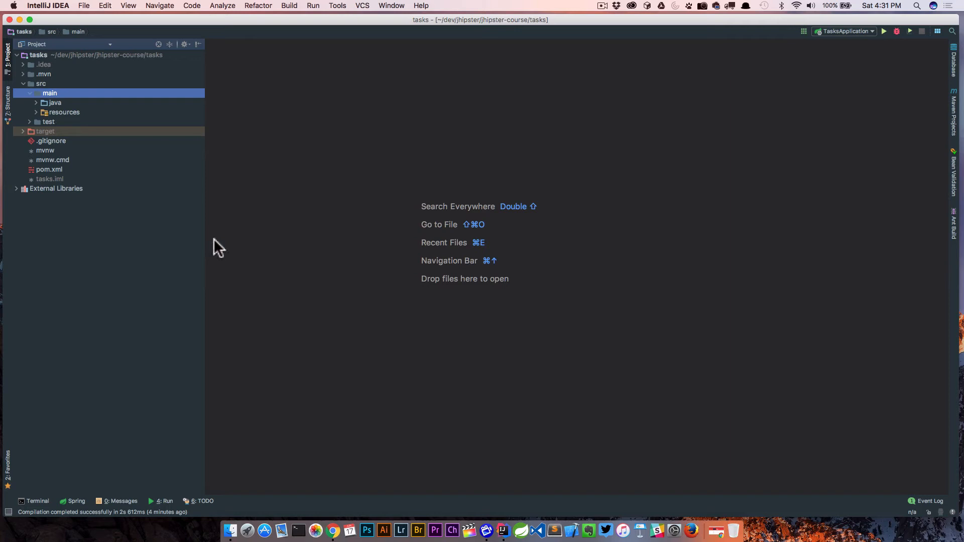
pyautogui.moveTo(295, 521)
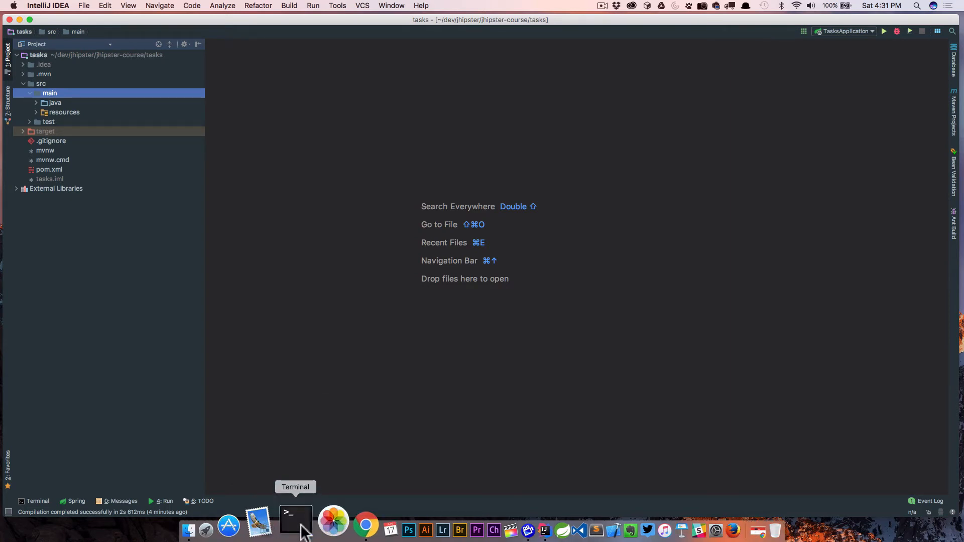
# List the src/main folder contents in the Terminal, showing java and resources.
pyautogui.click(33, 501)
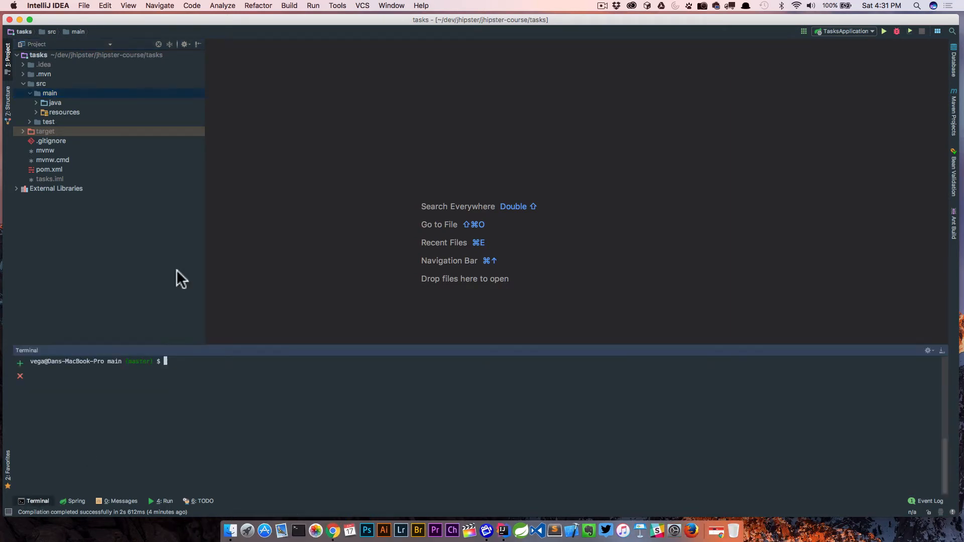
pyautogui.moveTo(205, 379)
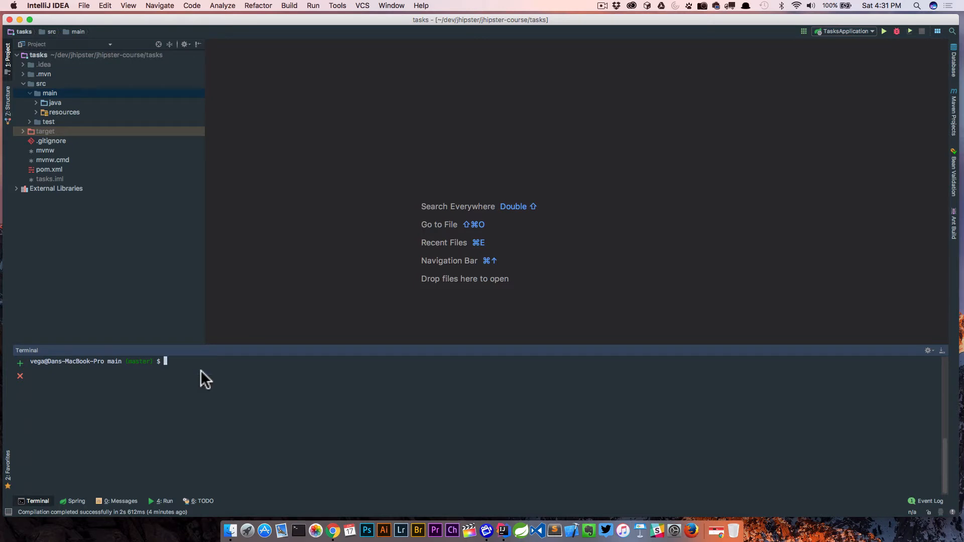
pyautogui.write('ls')
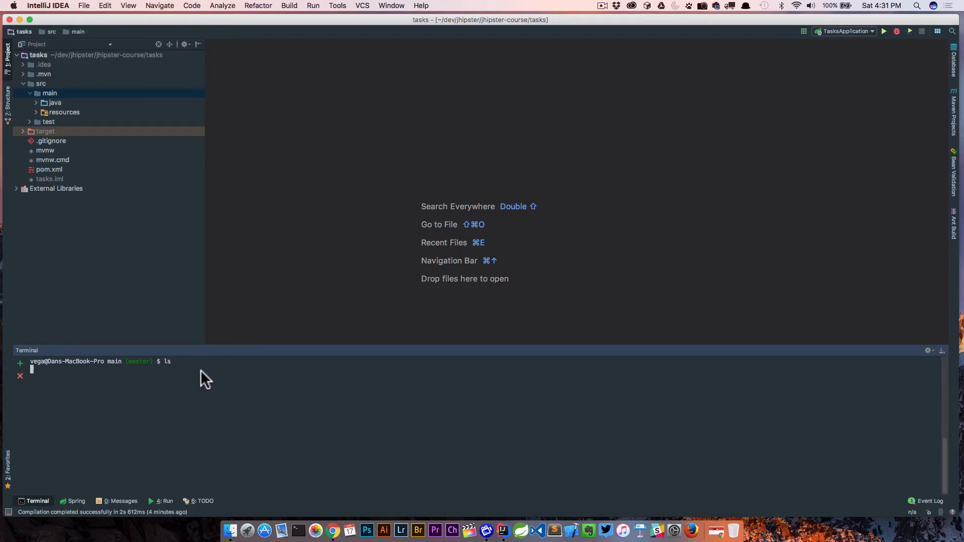
pyautogui.press('Return')
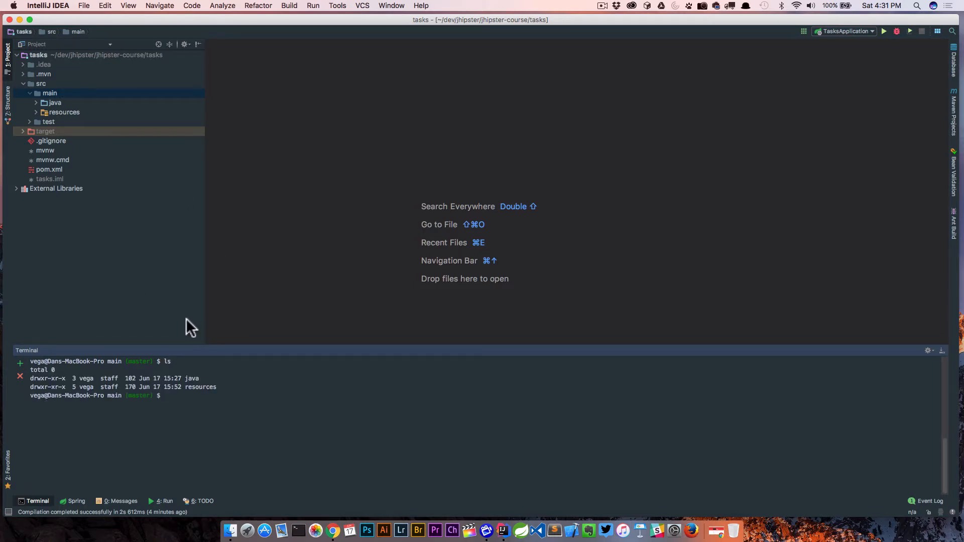
pyautogui.moveTo(231, 397)
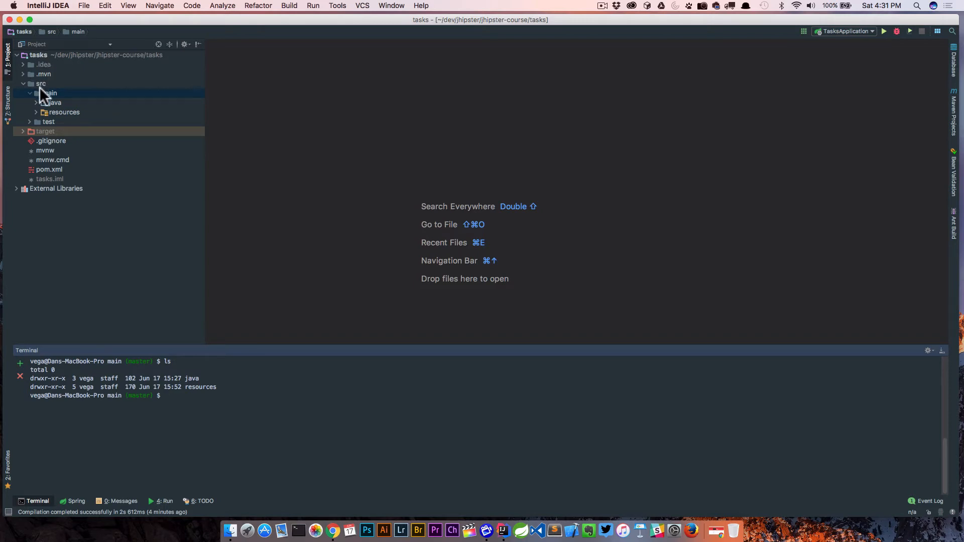
pyautogui.moveTo(246, 379)
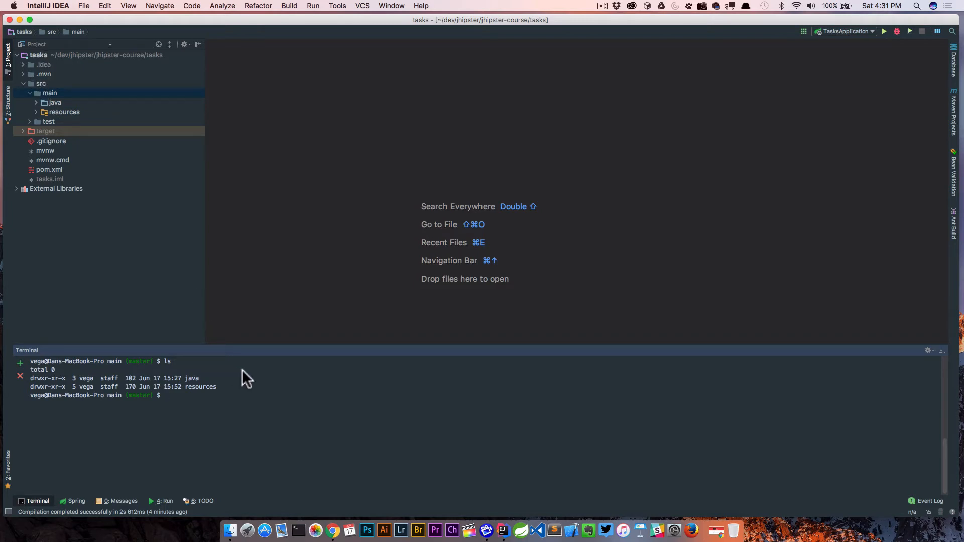
# Generate a new Angular CLI project named frontend with ng new frontend.
pyautogui.write('ng')
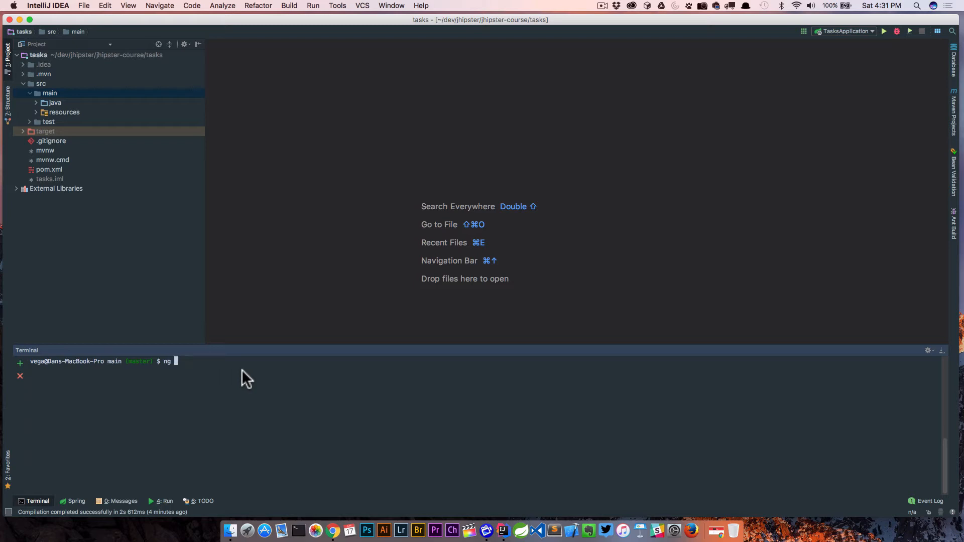
pyautogui.write('new front')
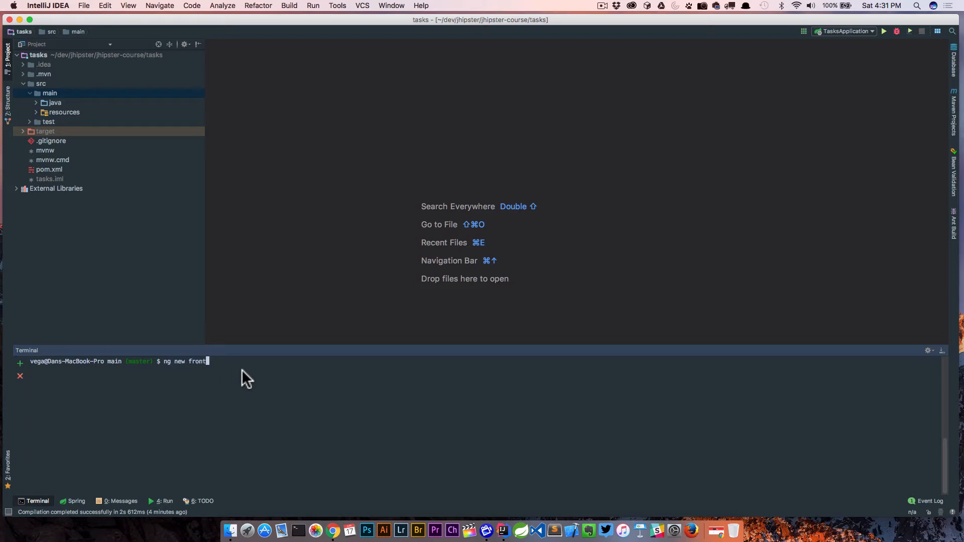
pyautogui.write('end')
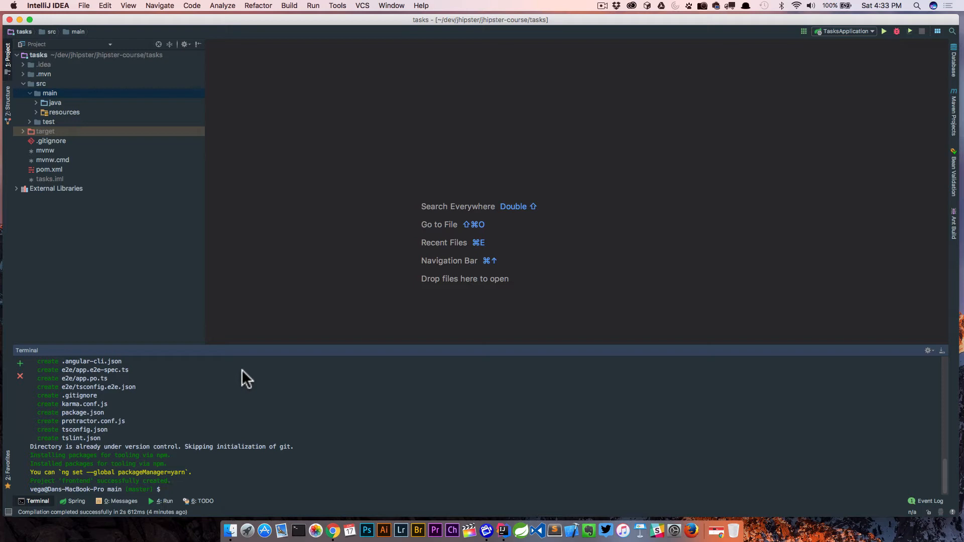
pyautogui.moveTo(33, 492)
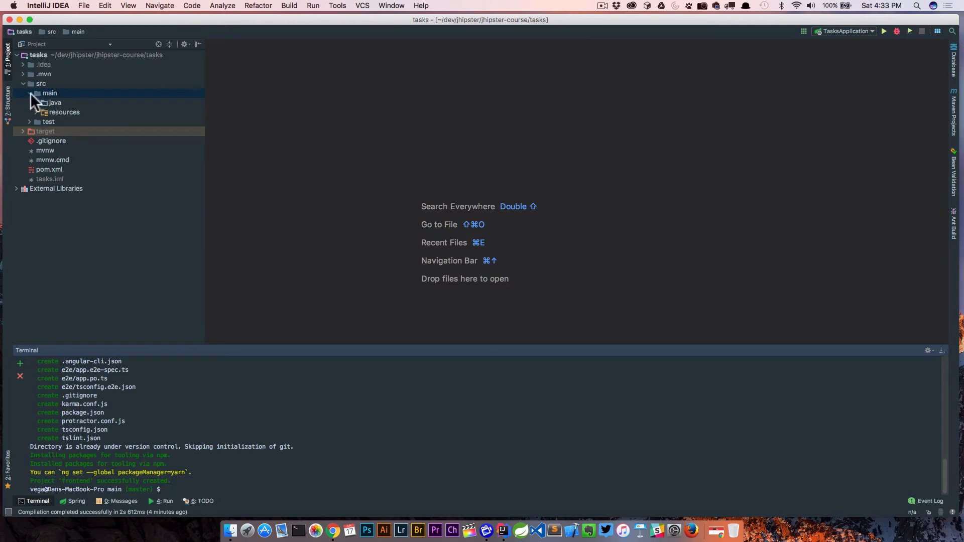
# Review the frontend package.json scripts and Angular dependencies, then close it.
pyautogui.click(49, 93)
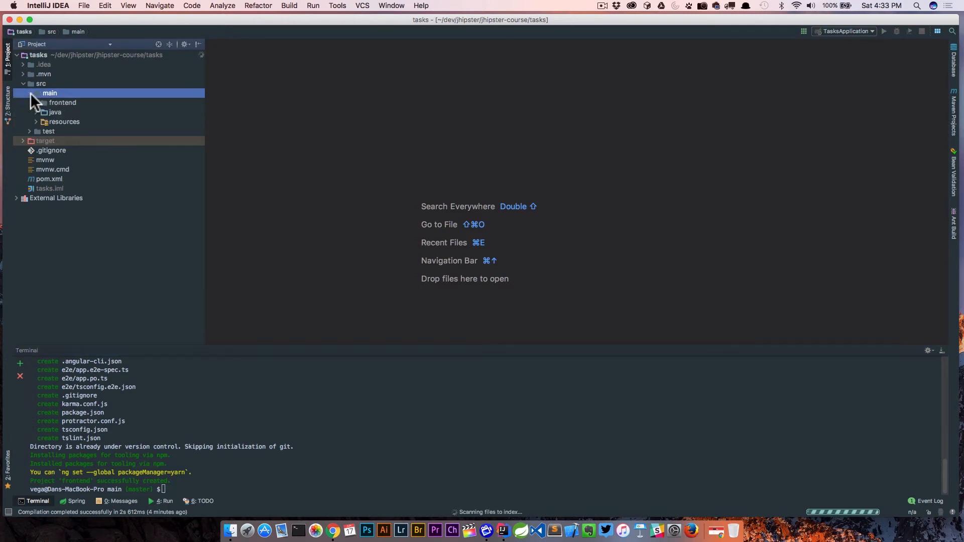
pyautogui.click(35, 103)
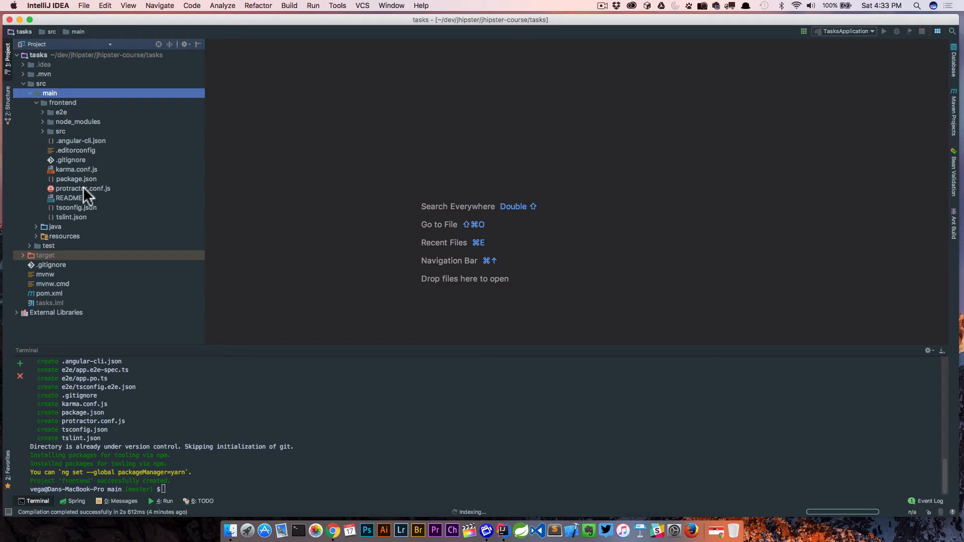
pyautogui.doubleClick(76, 179)
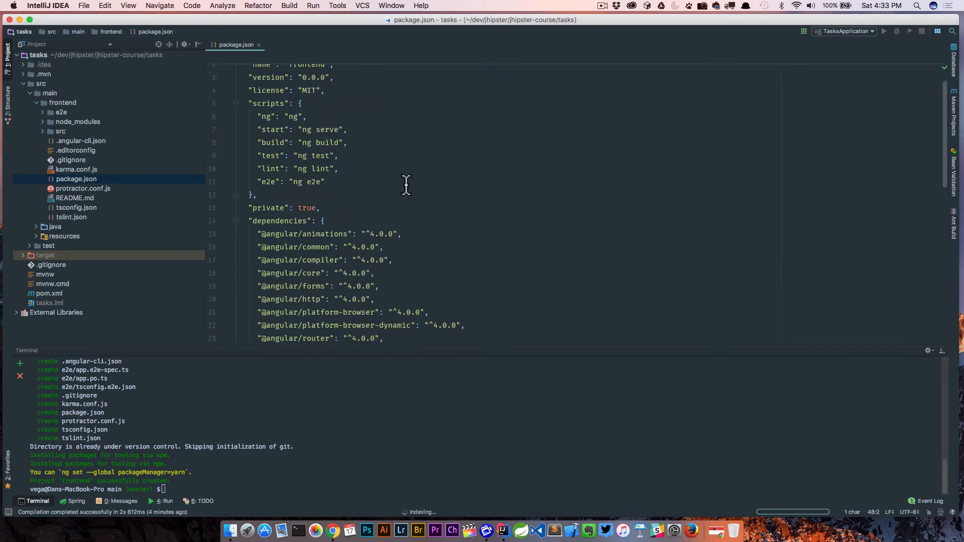
pyautogui.scroll(3)
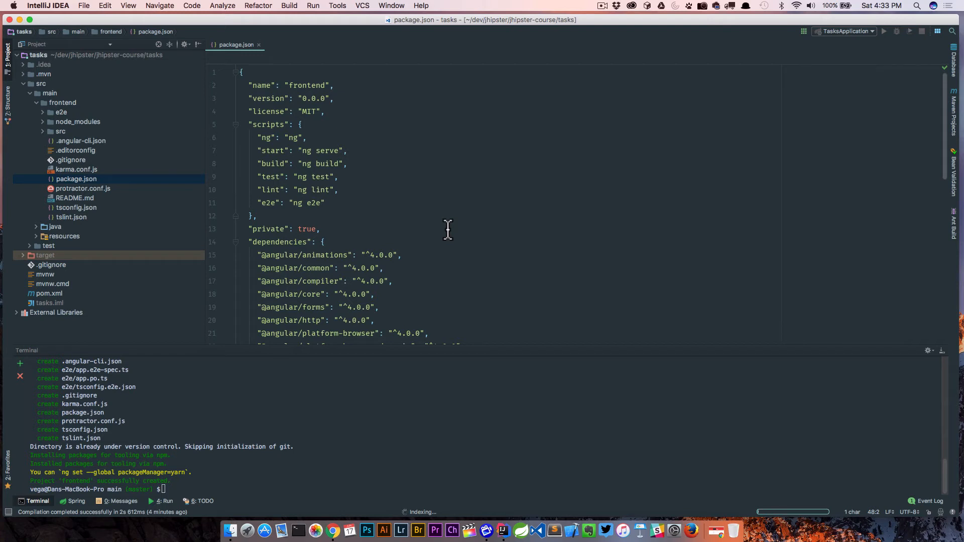
pyautogui.moveTo(256, 49)
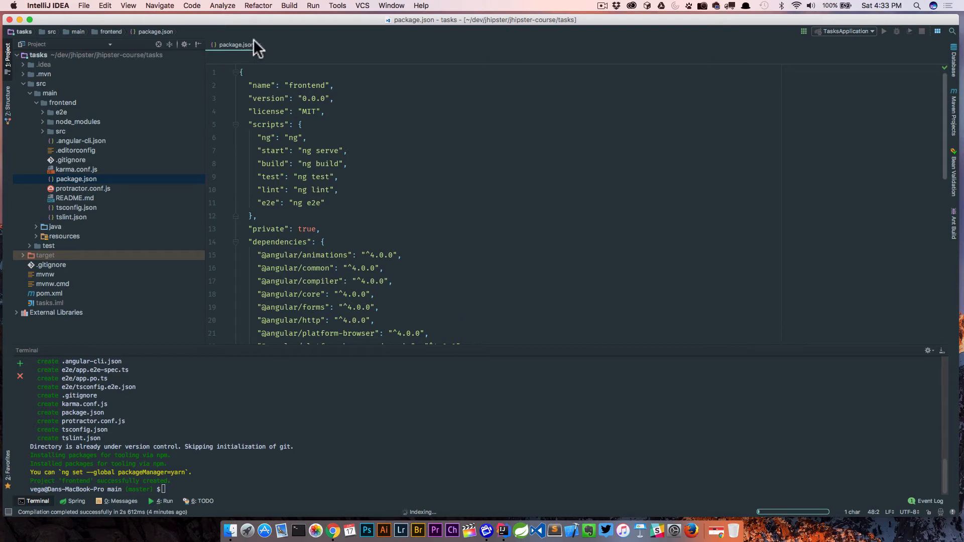
pyautogui.moveTo(354, 123)
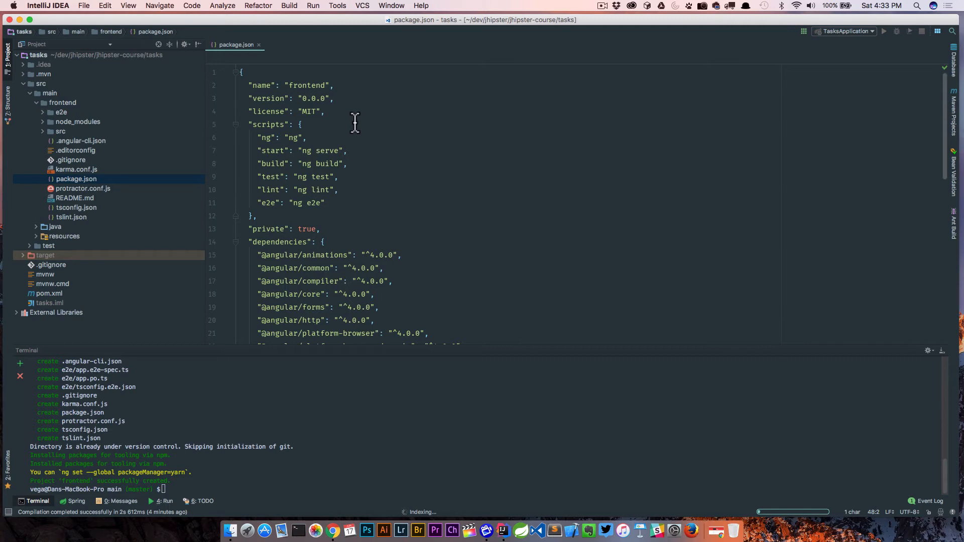
pyautogui.moveTo(409, 275)
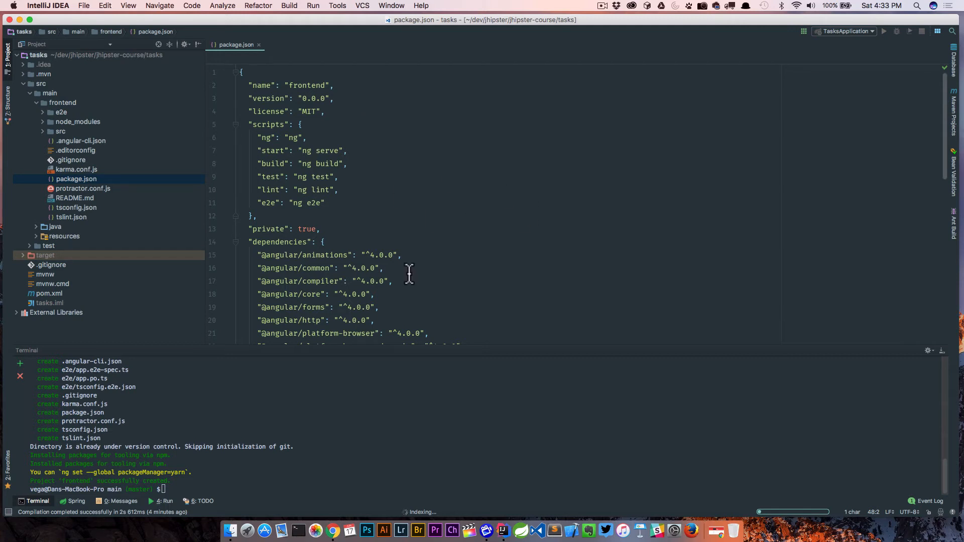
pyautogui.moveTo(258, 49)
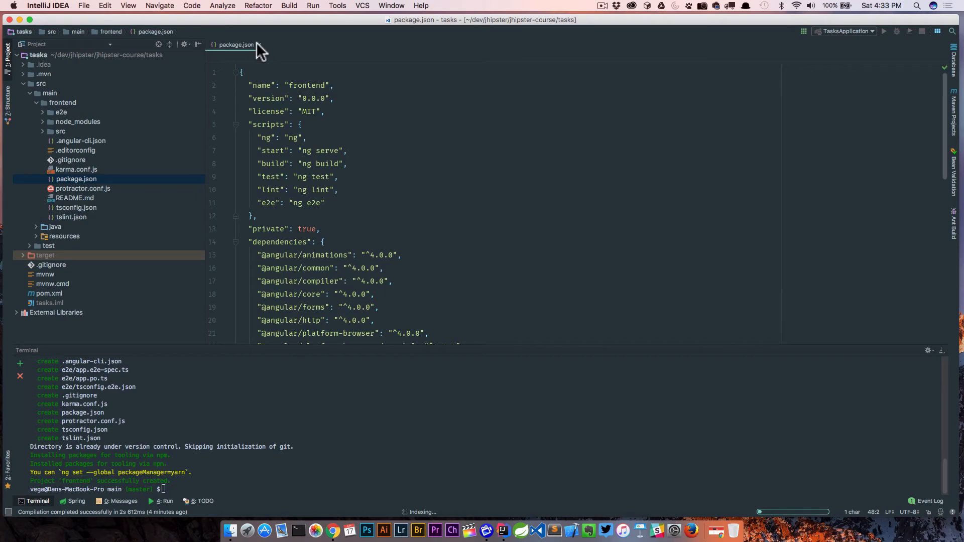
pyautogui.click(261, 44)
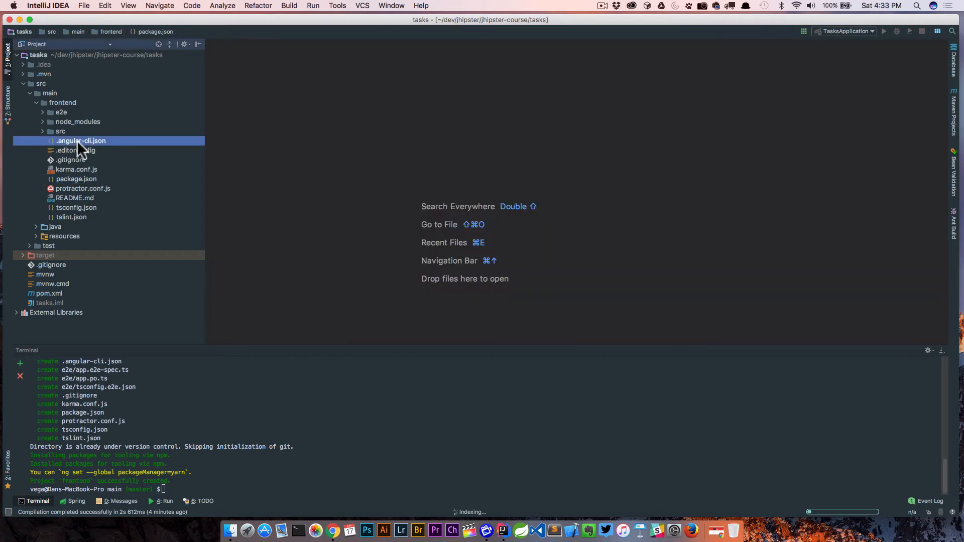
# Inspect the generated .angular-cli.json configuration and close it.
pyautogui.doubleClick(81, 141)
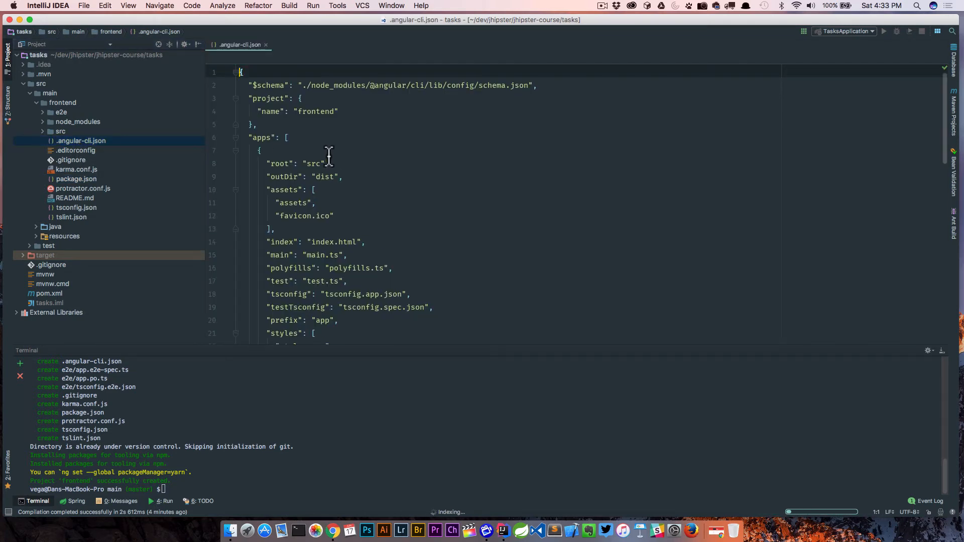
pyautogui.moveTo(391, 146)
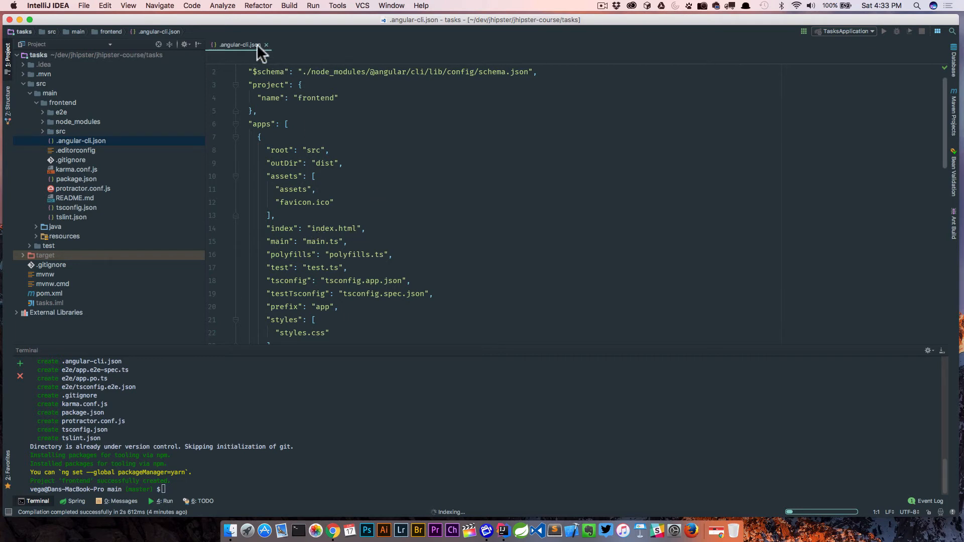
pyautogui.click(266, 44)
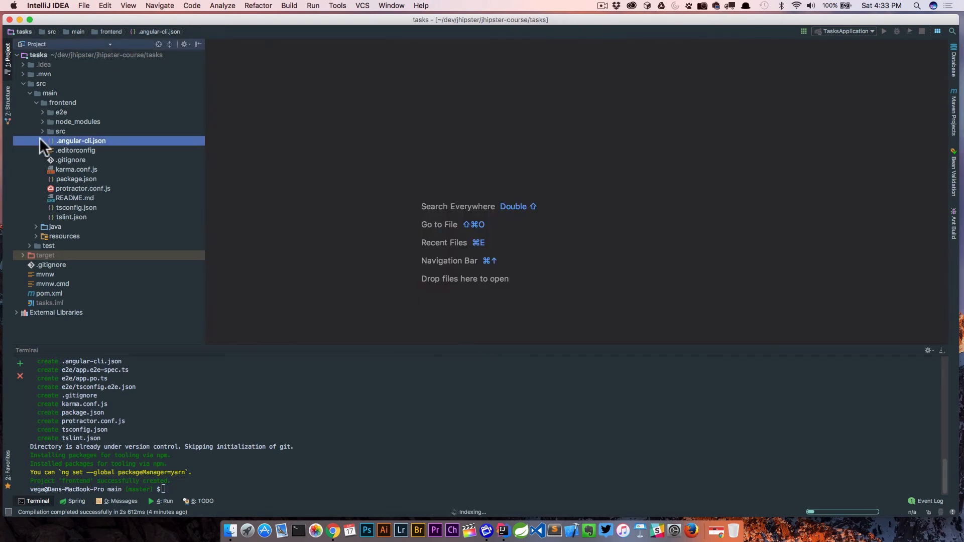
# Review main.ts in frontend/src and expand the app folder for its sources.
pyautogui.click(61, 131)
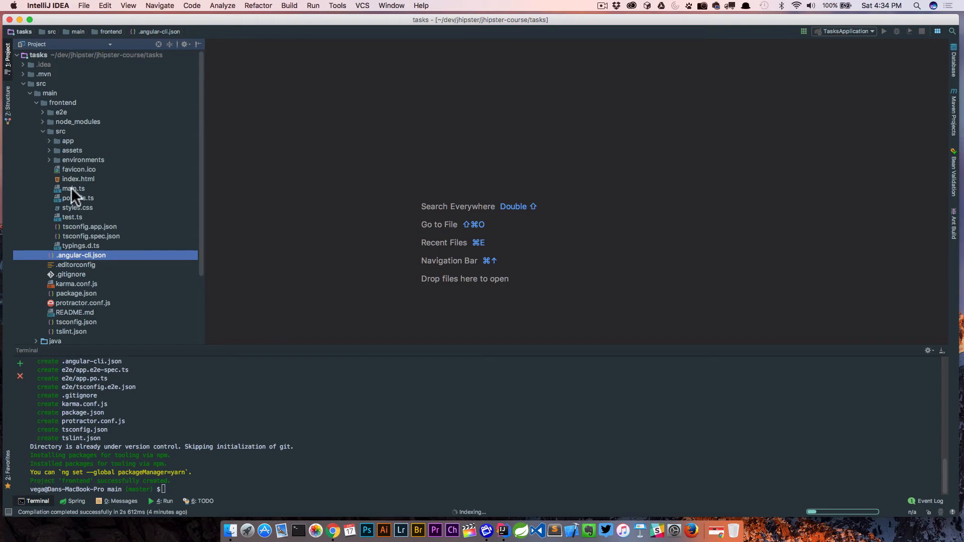
pyautogui.doubleClick(72, 188)
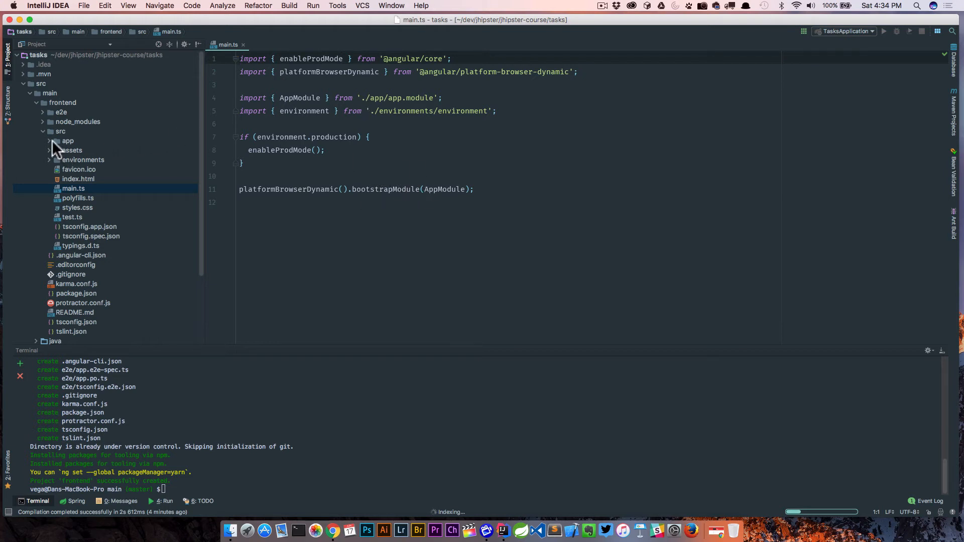
pyautogui.click(68, 140)
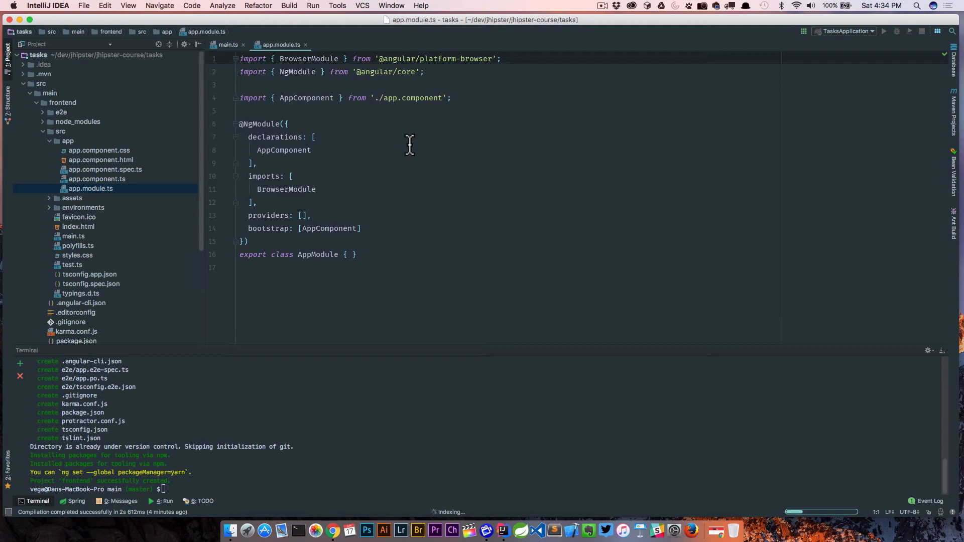
pyautogui.moveTo(310, 229)
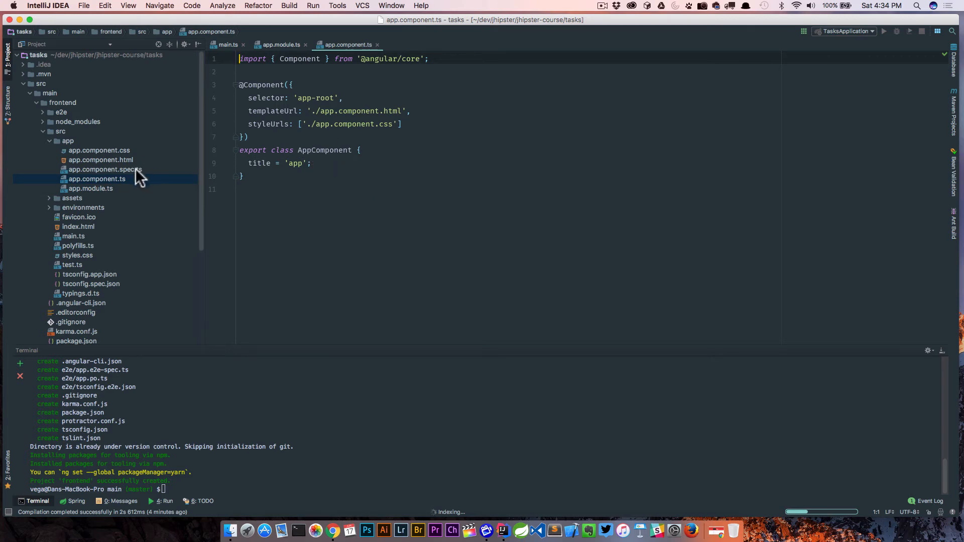
pyautogui.moveTo(109, 168)
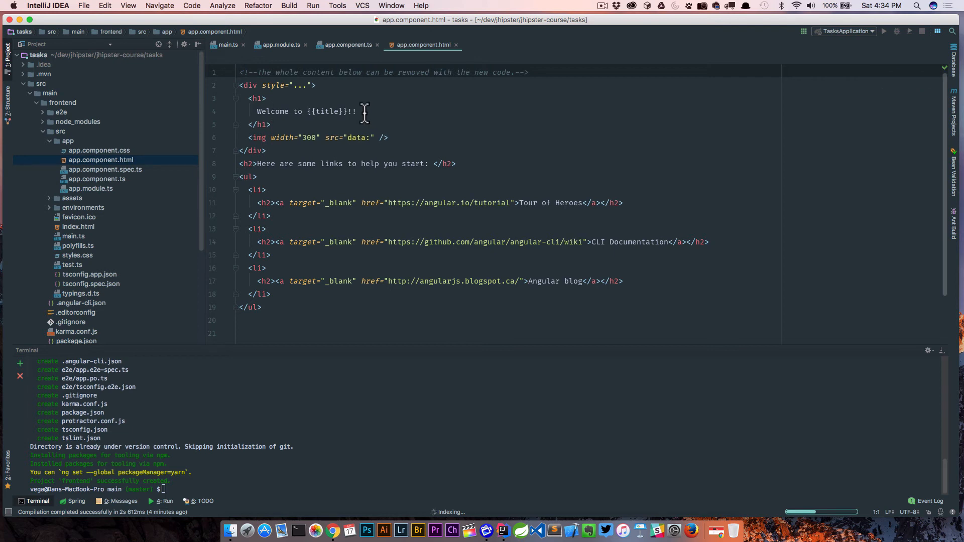
pyautogui.moveTo(453, 50)
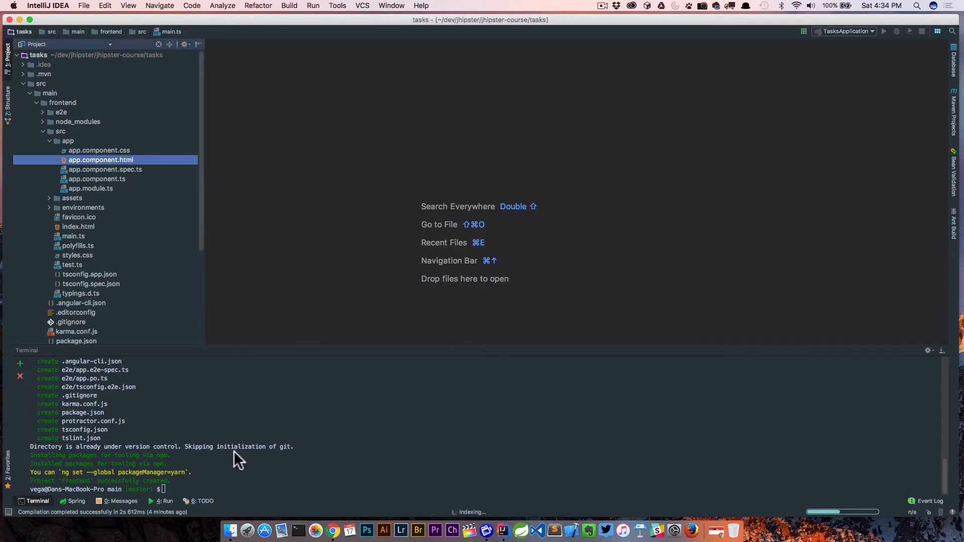
# Clear the terminal and attempt ng serve from src/main.
pyautogui.write('clea')
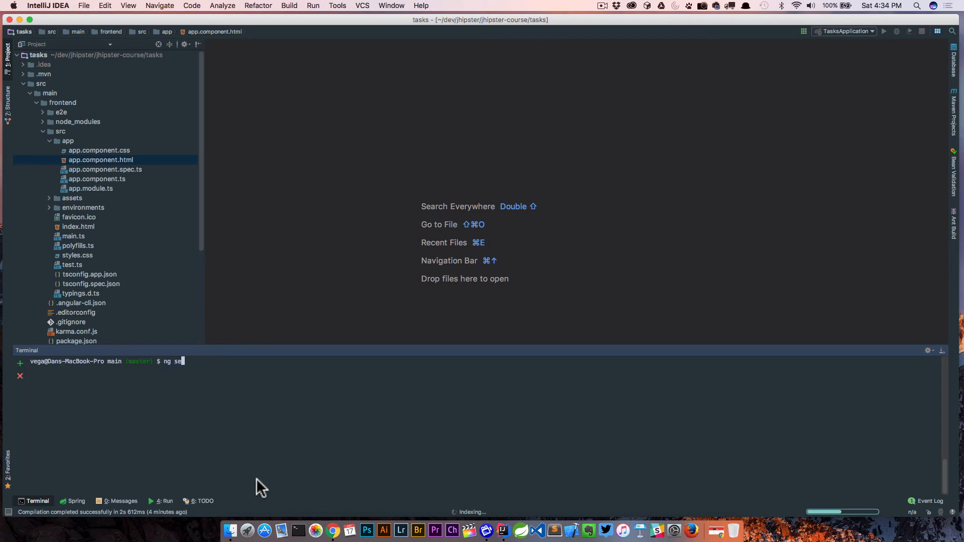
pyautogui.write('rve')
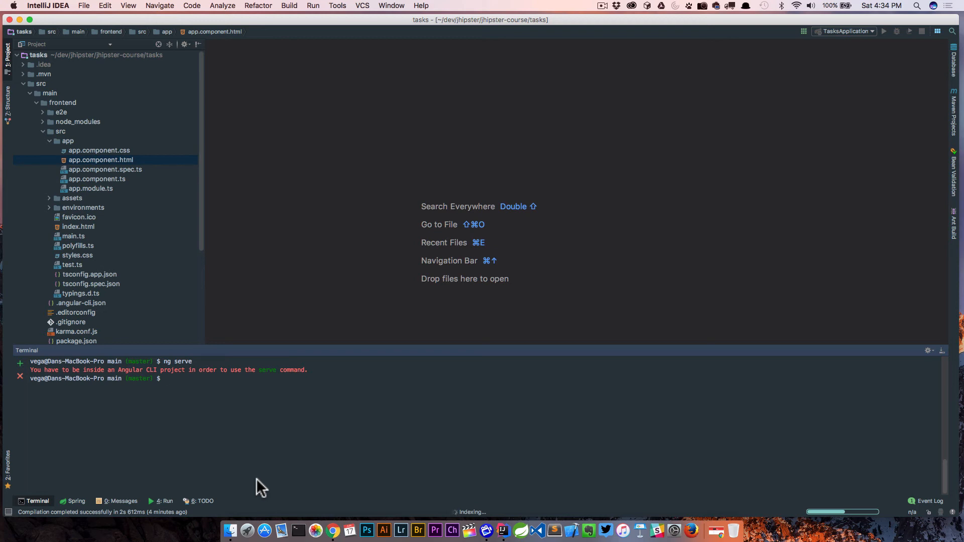
# Change into frontend/ and run ng serve, starting the dev server on localhost:4200.
pyautogui.write('ls')
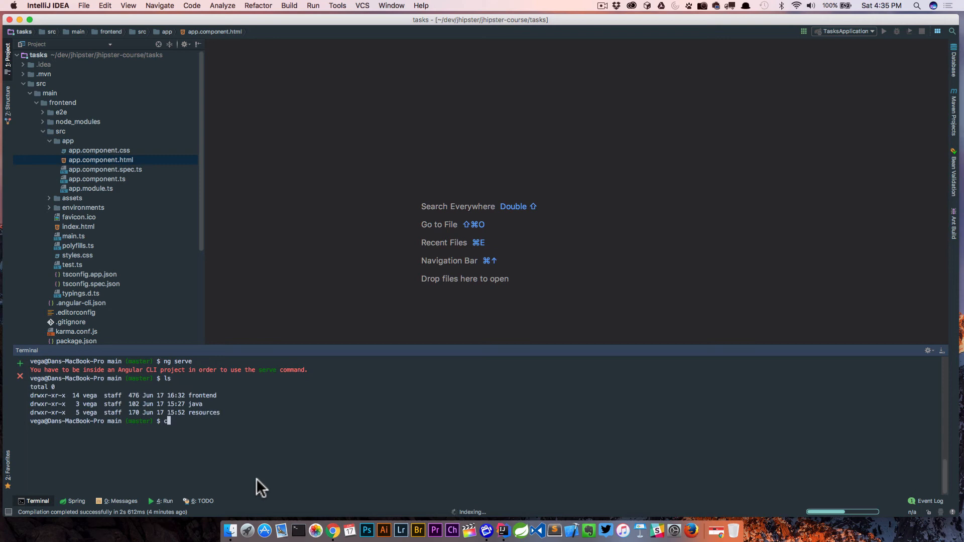
pyautogui.write('d frontend/')
pyautogui.write('ng')
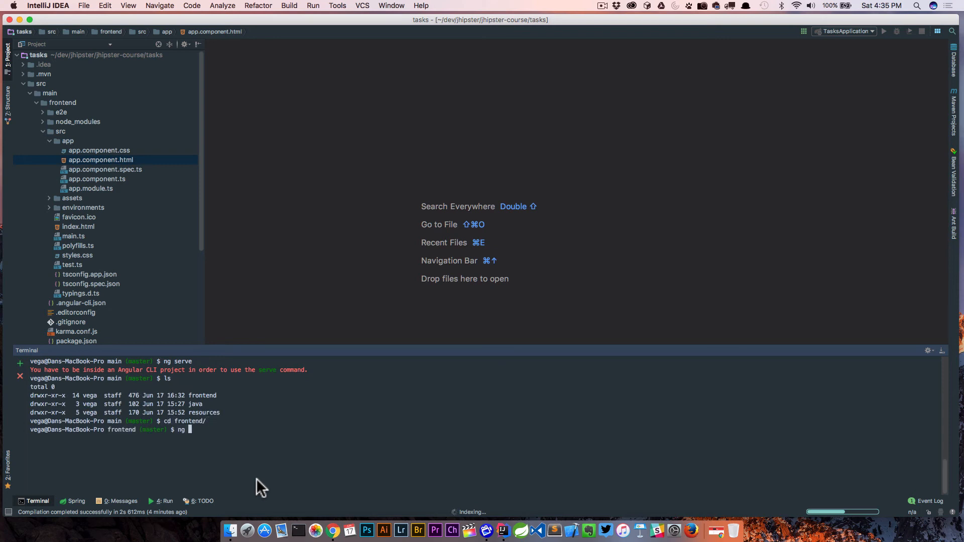
pyautogui.write('serve')
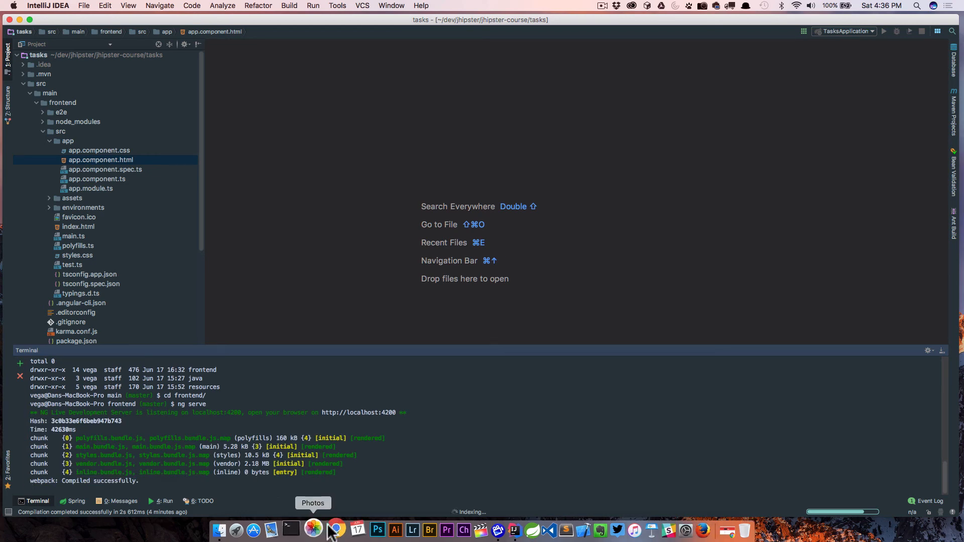
# Reload localhost:4200 in Chrome to show the Welcome to app!! page.
pyautogui.click(335, 530)
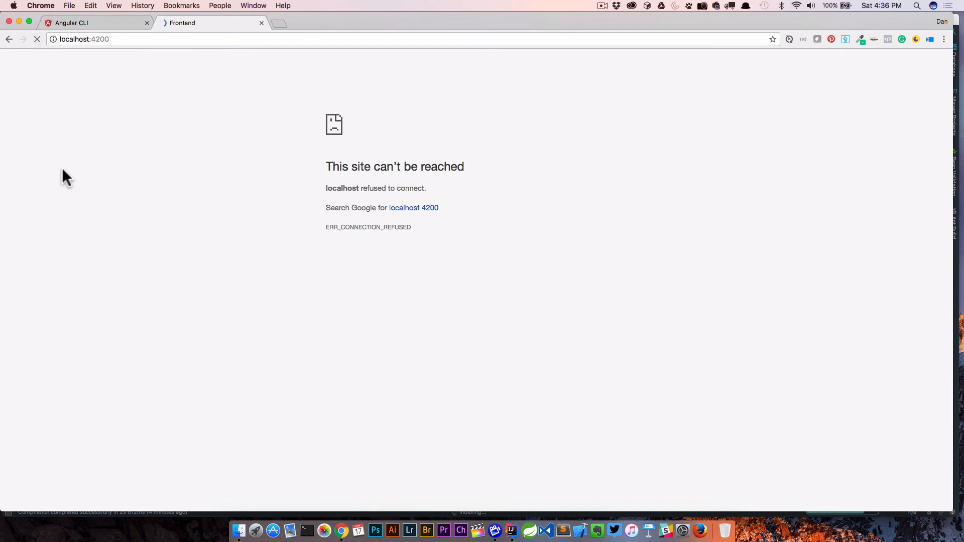
pyautogui.click(36, 39)
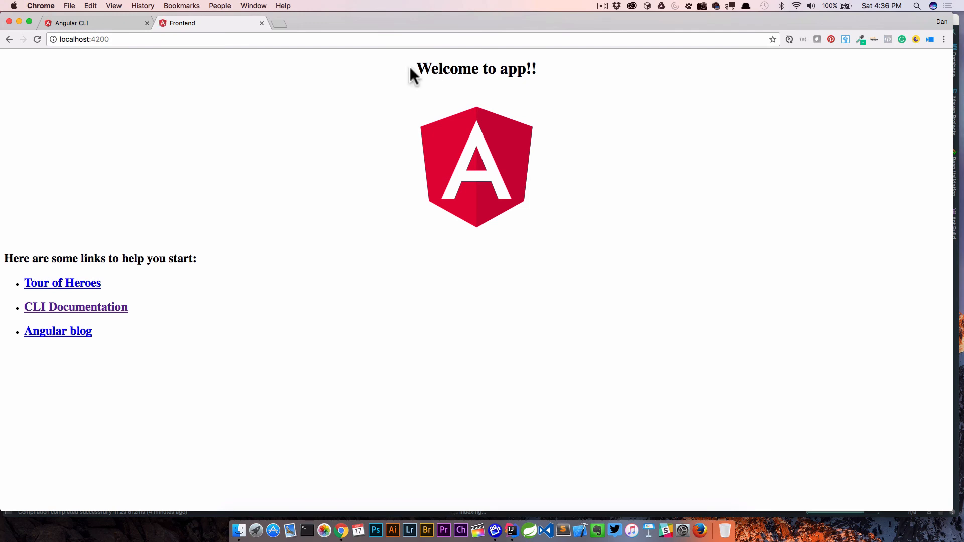
pyautogui.moveTo(578, 186)
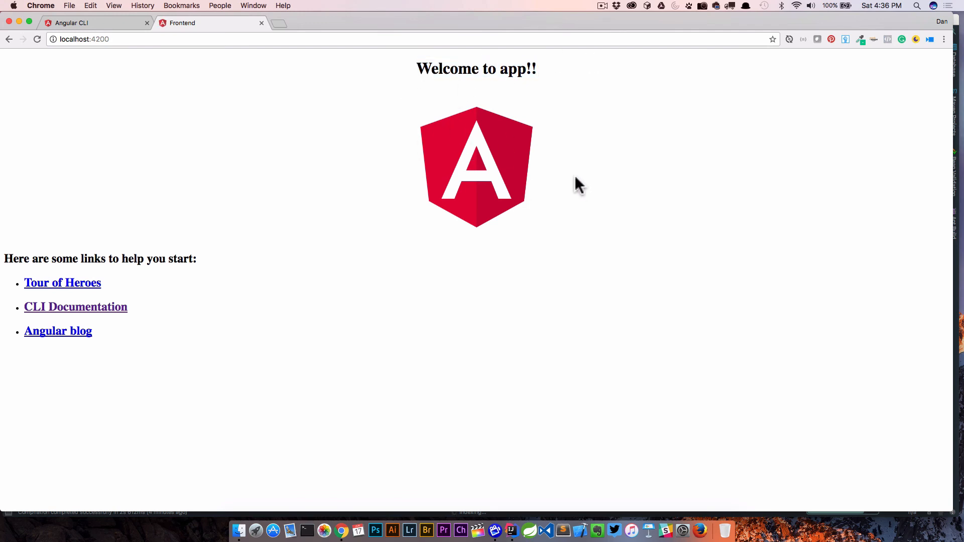
pyautogui.moveTo(279, 312)
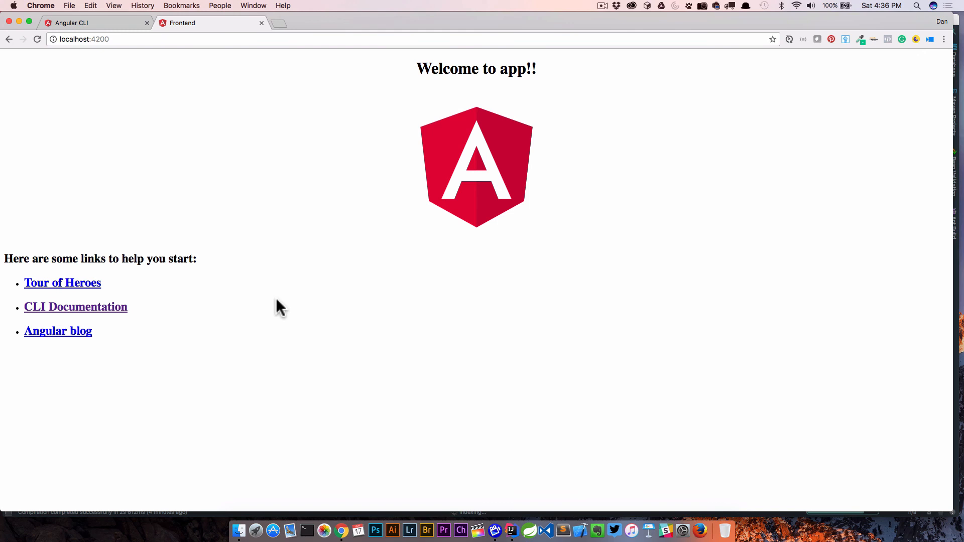
pyautogui.moveTo(520, 526)
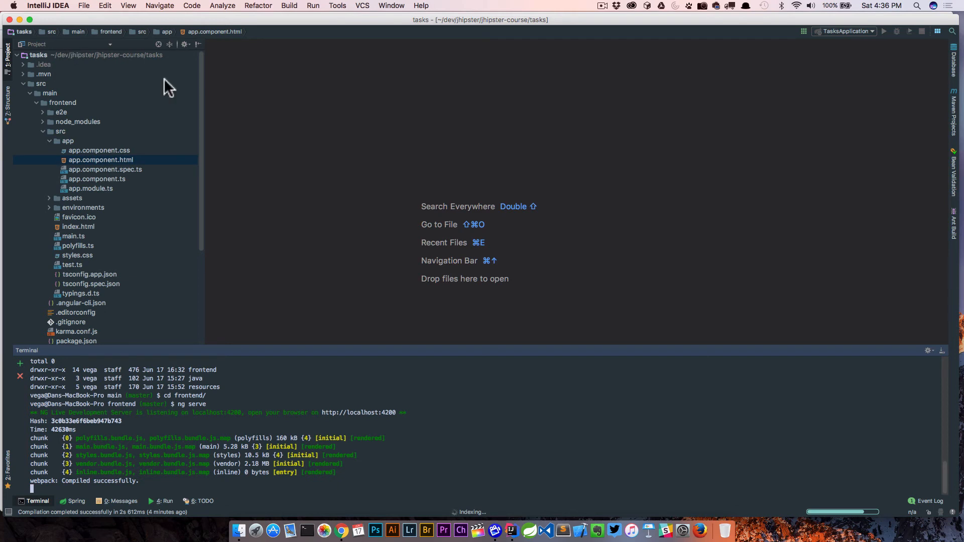
pyautogui.moveTo(179, 394)
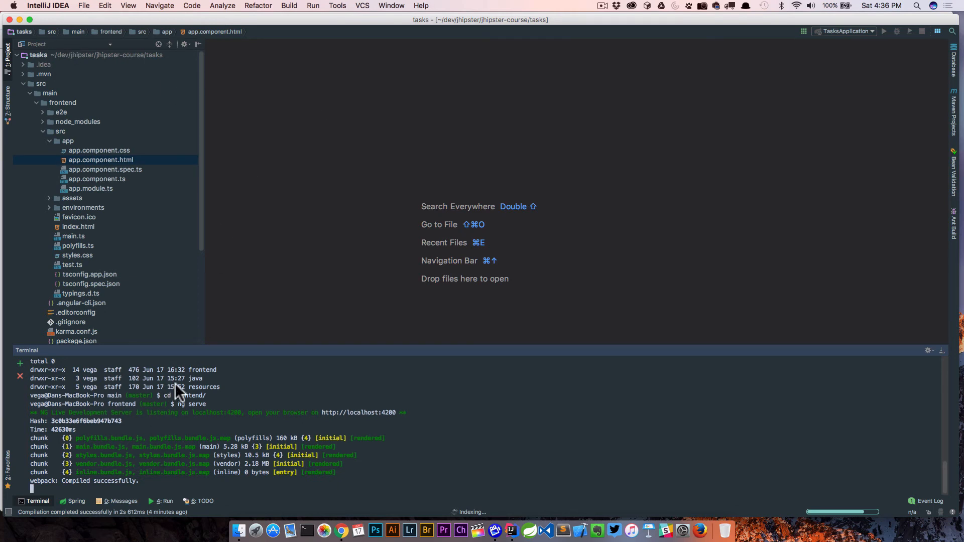